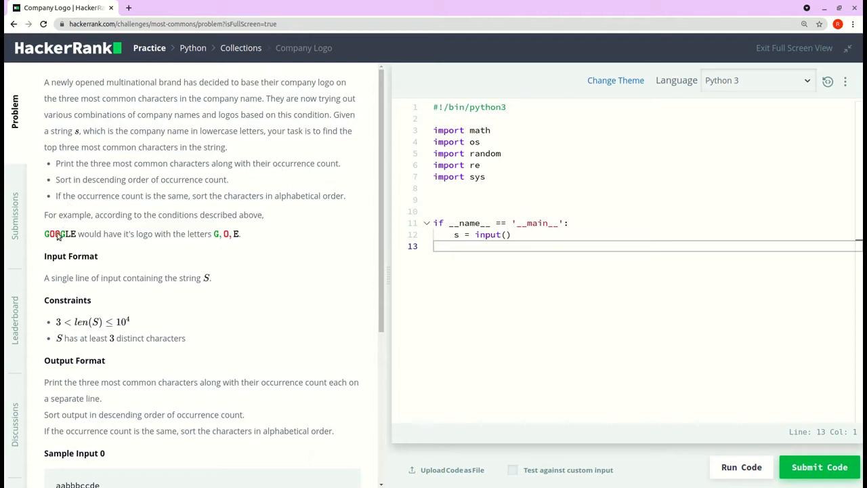
Step: Start the counting line 'result = Counter(s)' in the main block of the stub
{"action": "left_click", "coordinate": [77, 234]}
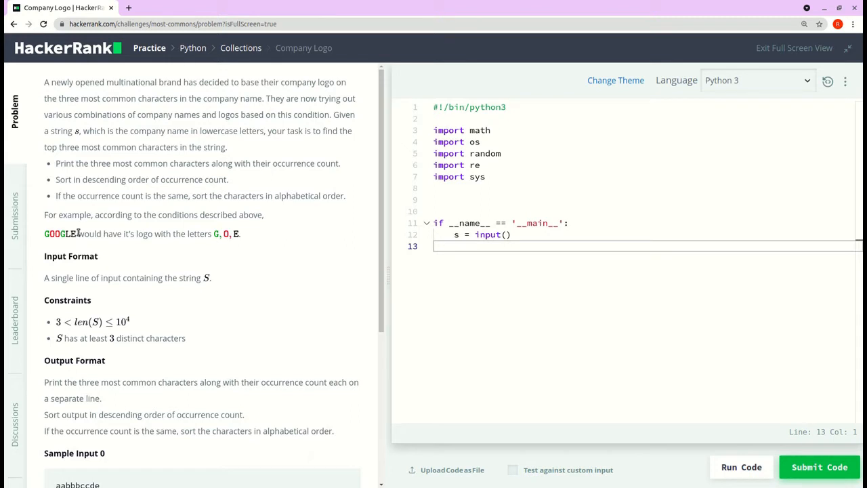
{"action": "mouse_move", "coordinate": [239, 251]}
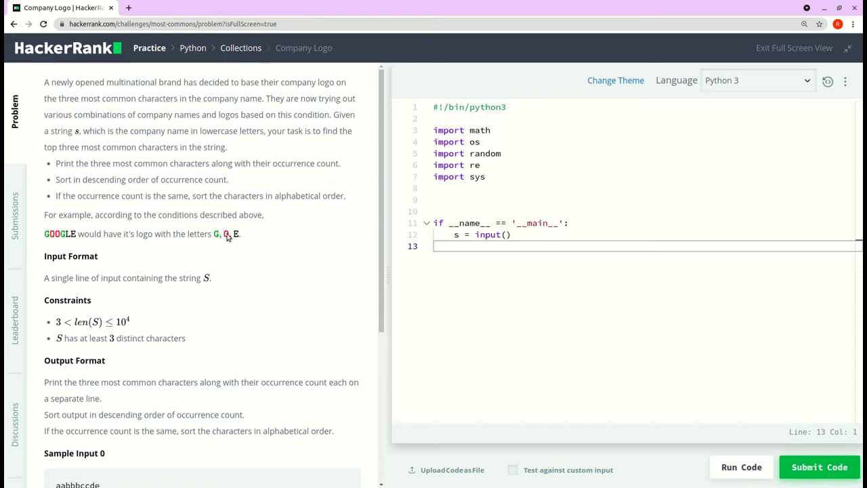
{"action": "scroll", "scroll_direction": "down", "scroll_amount": 3}
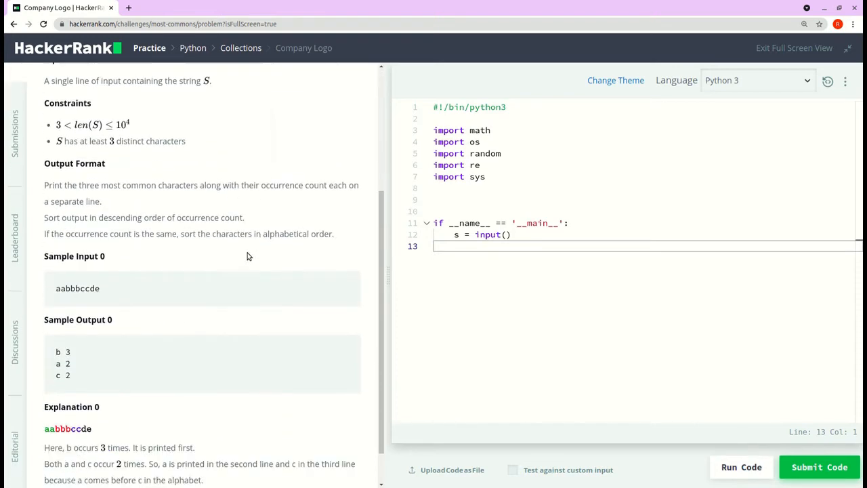
{"action": "scroll", "scroll_direction": "down", "scroll_amount": 3}
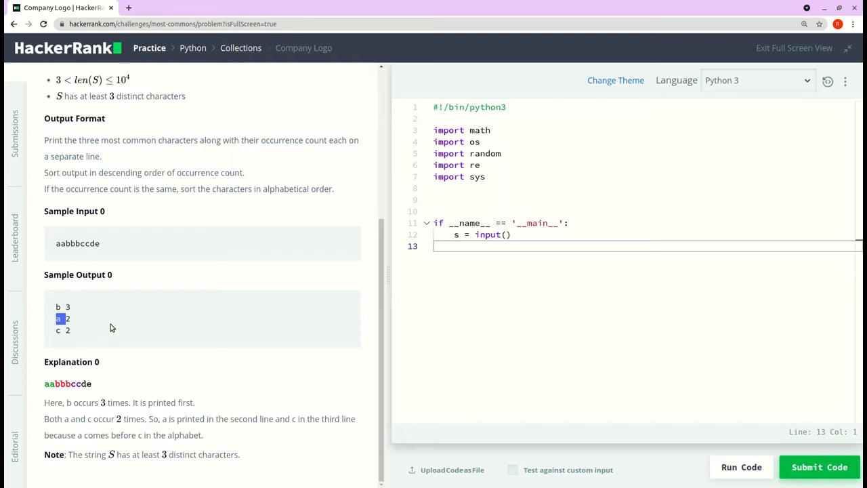
{"action": "mouse_move", "coordinate": [371, 338]}
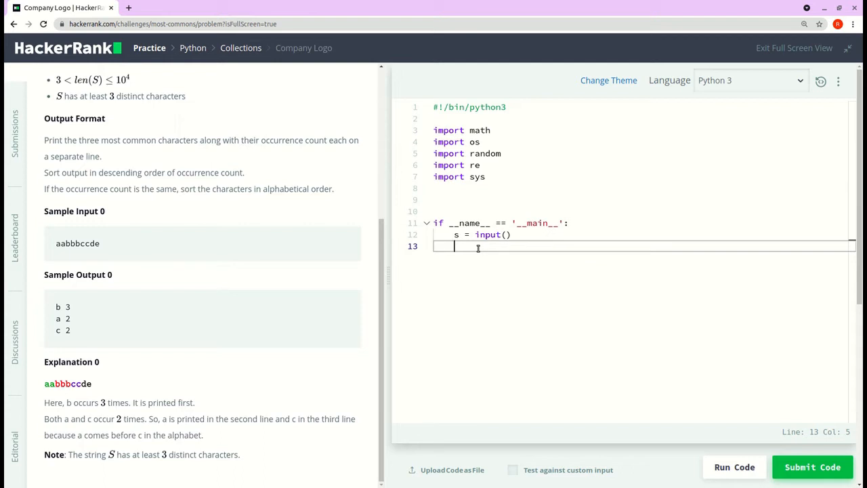
{"action": "type", "text": "re"}
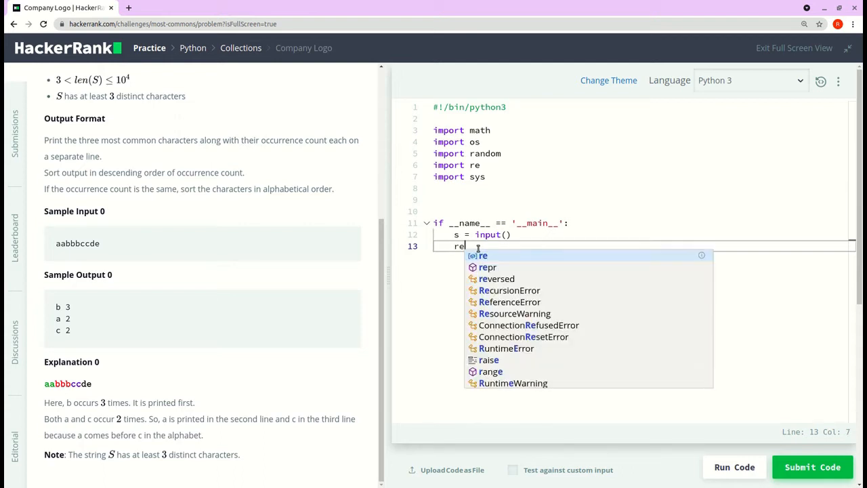
{"action": "type", "text": "sult"}
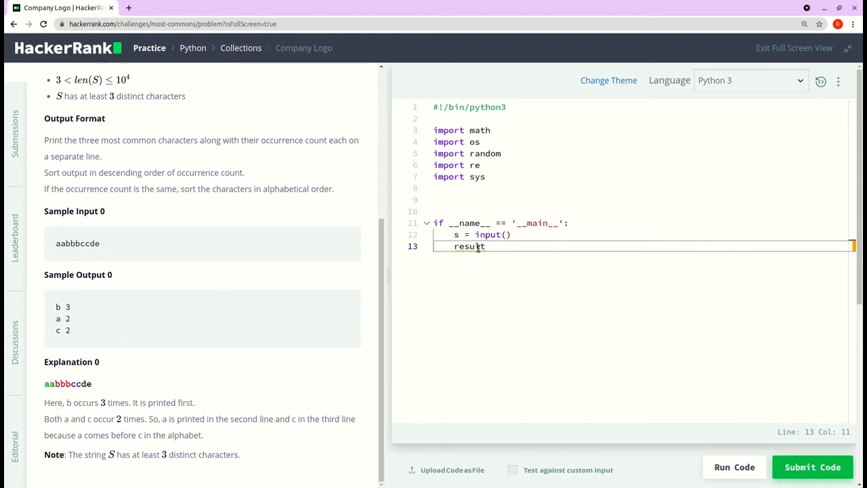
{"action": "type", "text": "= Counter(s"}
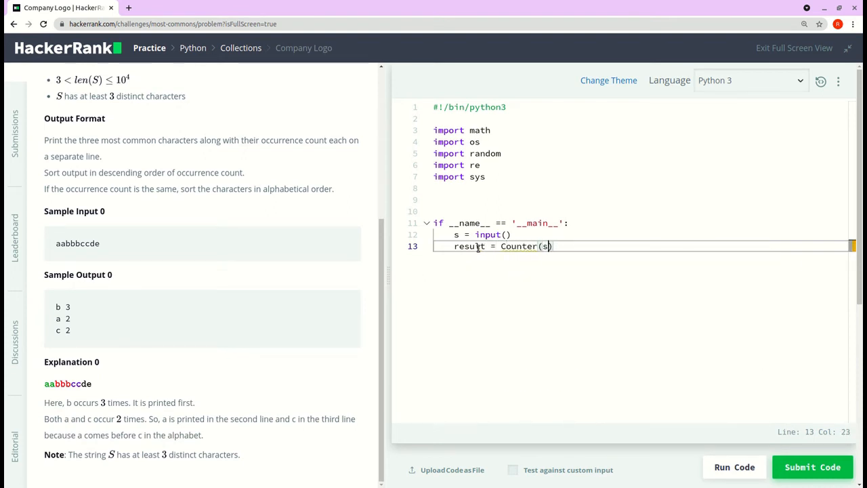
Step: Add 'from collections import Counter' on a new line below the shebang
{"action": "left_click", "coordinate": [507, 107]}
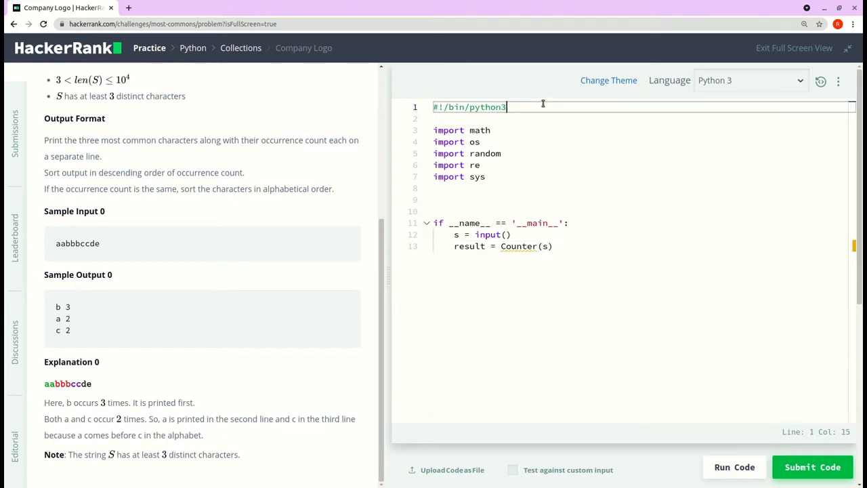
{"action": "key", "text": "Enter"}
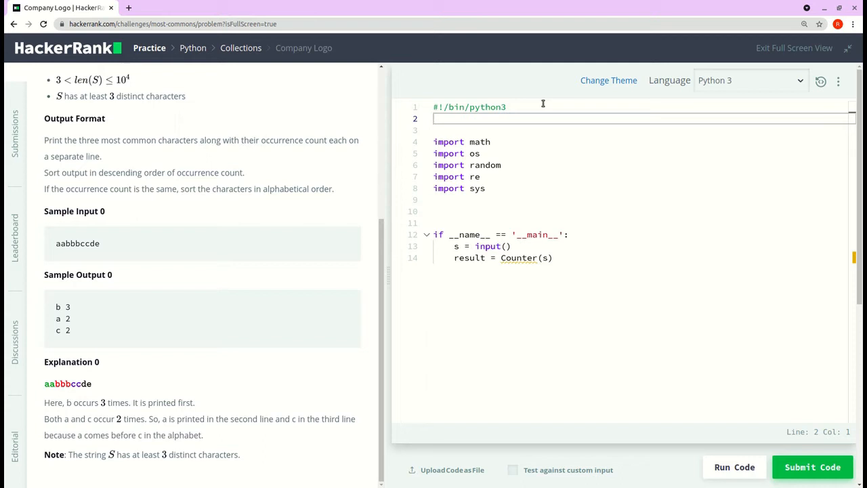
{"action": "type", "text": "collect"}
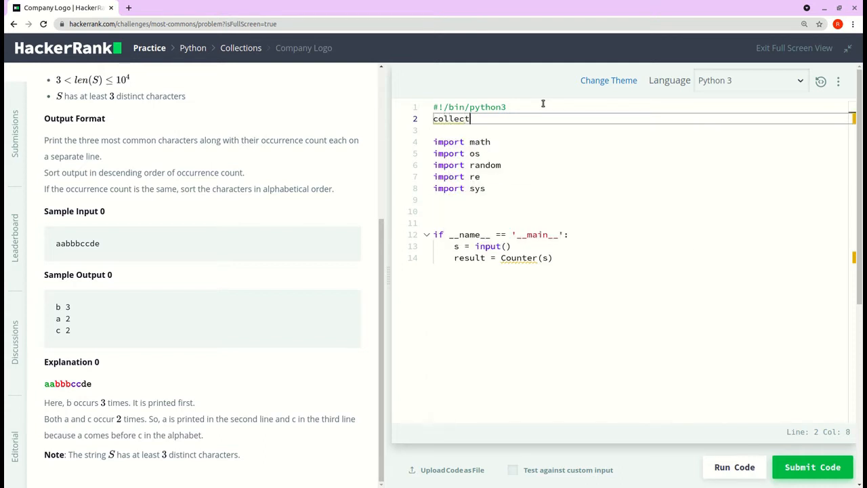
{"action": "type", "text": "ions import"}
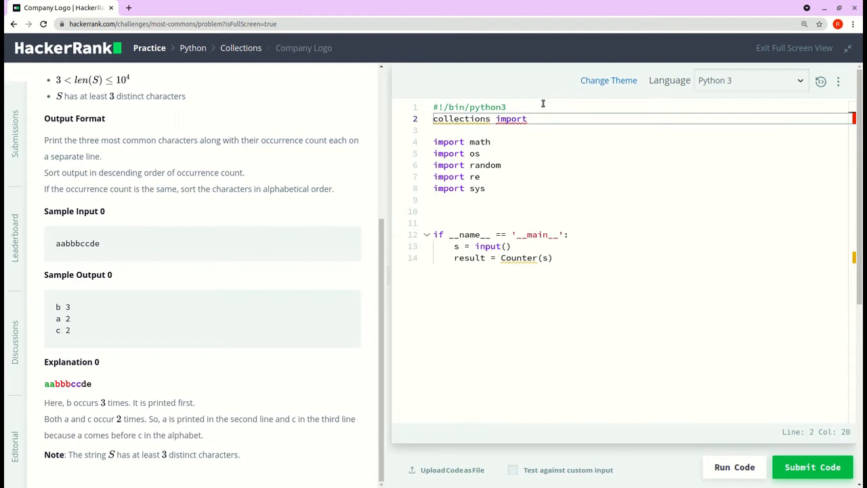
{"action": "type", "text": "Counter"}
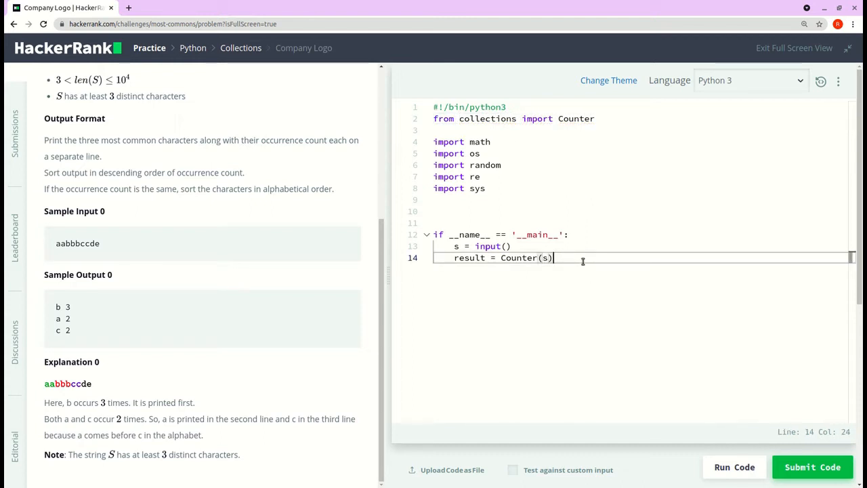
Step: Add 'print(result)' after the counting line and run the code
{"action": "key", "text": "enter"}
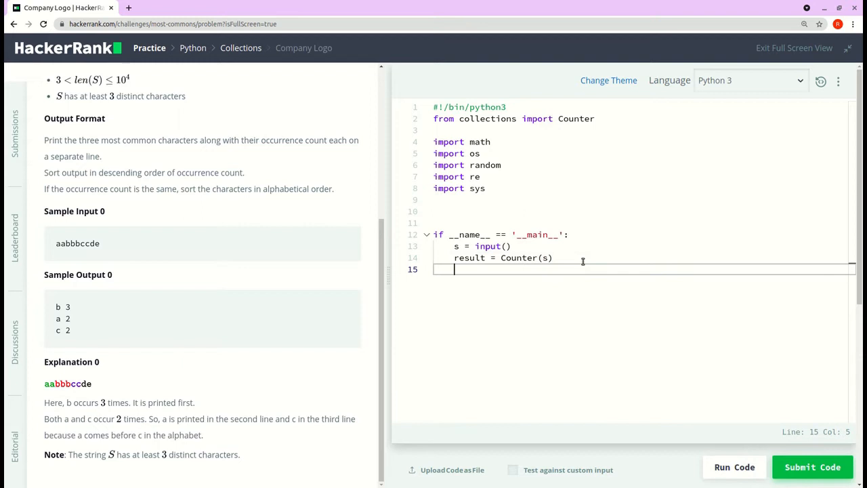
{"action": "type", "text": "print"}
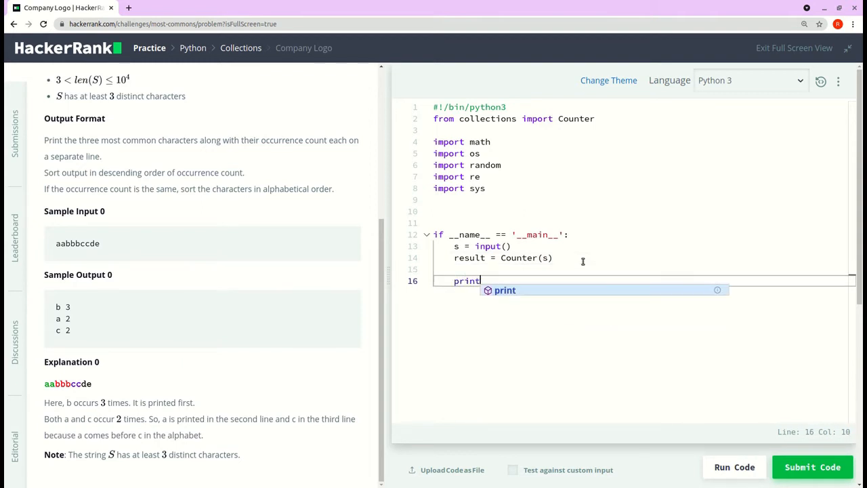
{"action": "type", "text": "(result"}
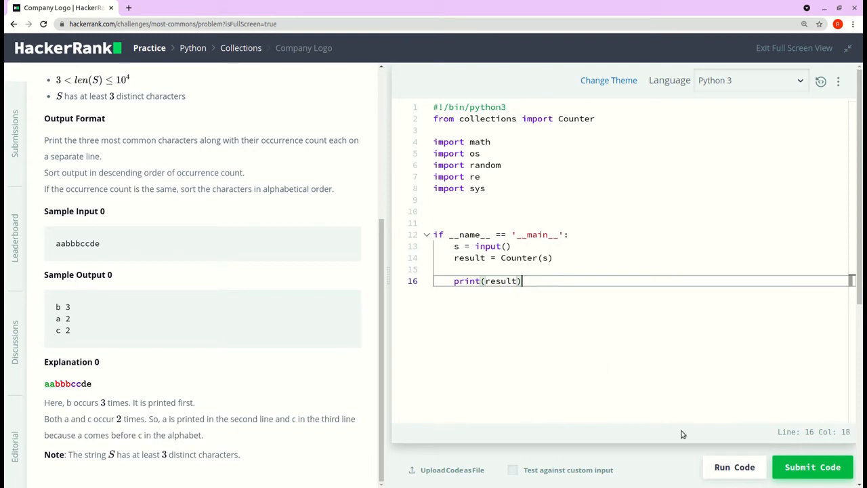
{"action": "left_click", "coordinate": [735, 466]}
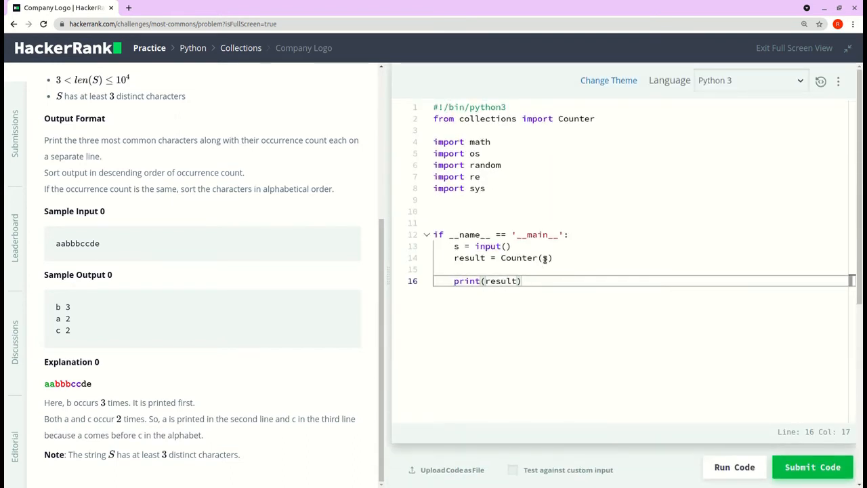
Step: Complete line 14 as 'result = Counter(sorted(s)).most_common(3)'
{"action": "type", "text": "sorted(s"}
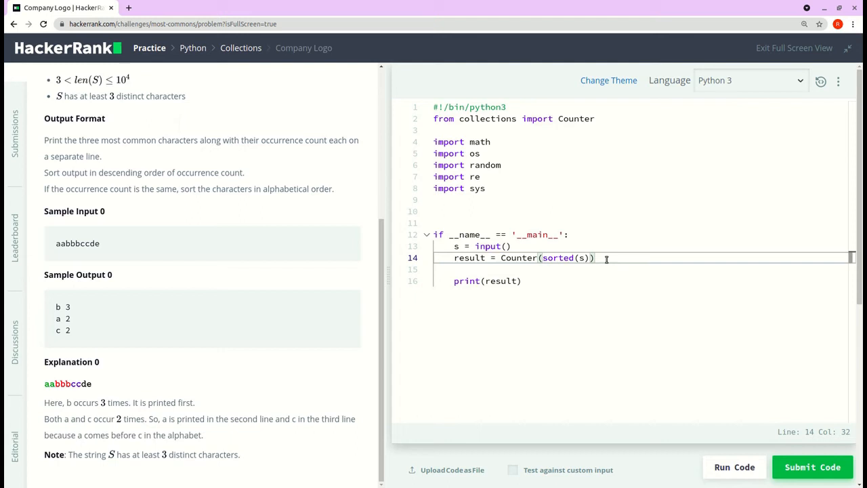
{"action": "type", "text": "."}
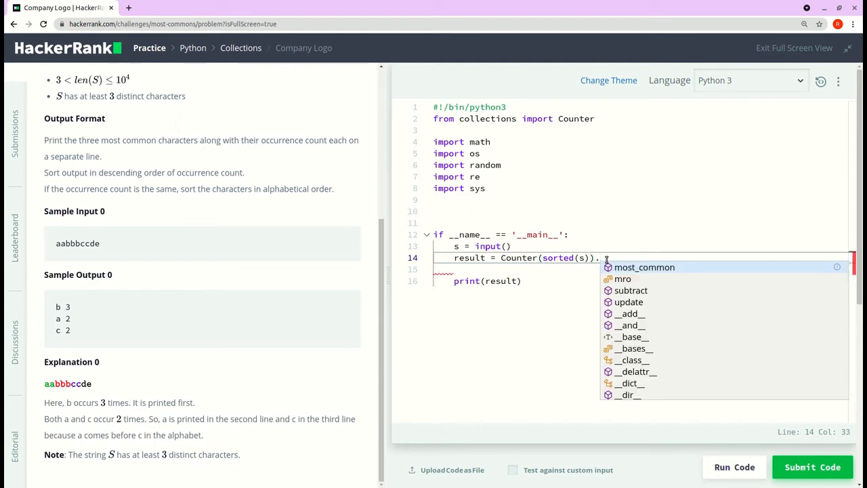
{"action": "type", "text": "most_common"}
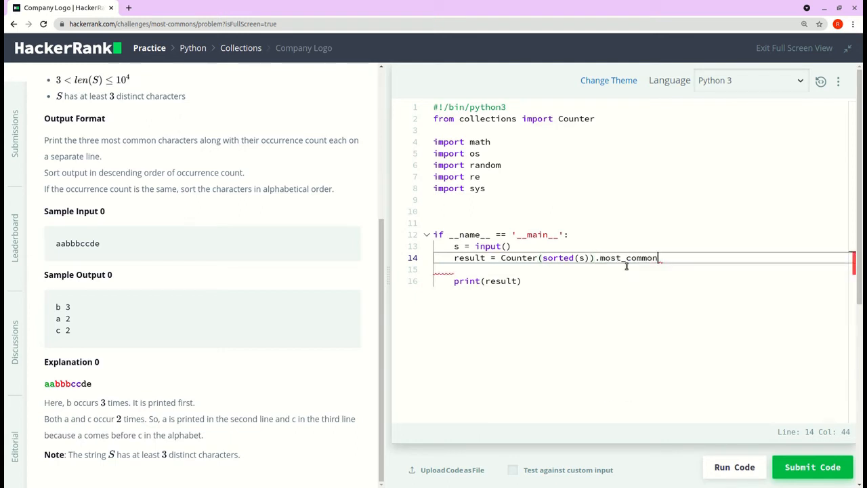
{"action": "type", "text": "()"}
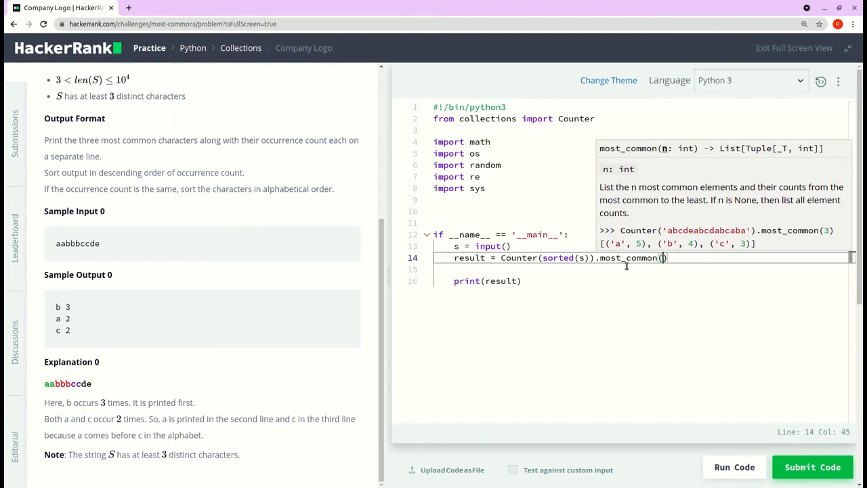
{"action": "type", "text": "3"}
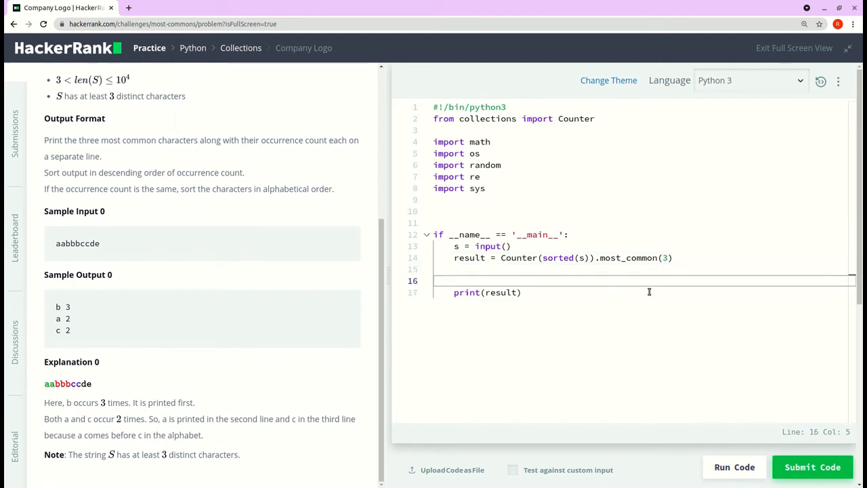
Step: Wrap the print in 'for item in result:' printing each item, then run against the sample test
{"action": "type", "text": "for item in"}
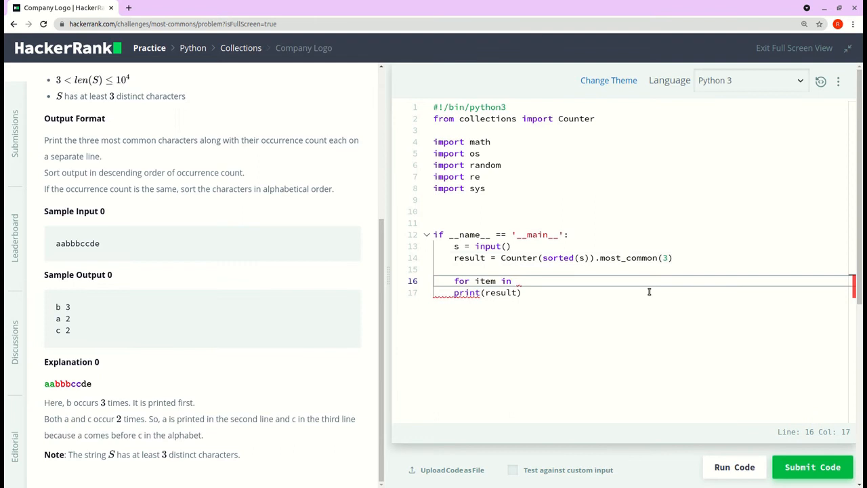
{"action": "type", "text": "result:"}
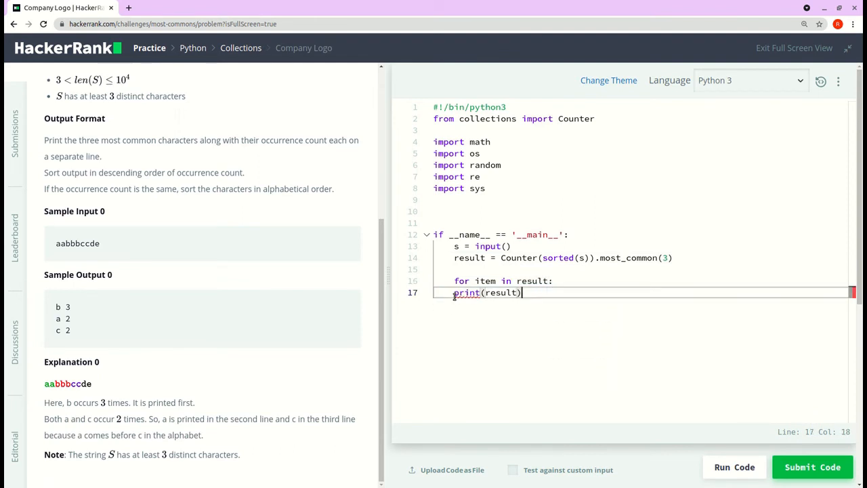
{"action": "double_click", "coordinate": [485, 280]}
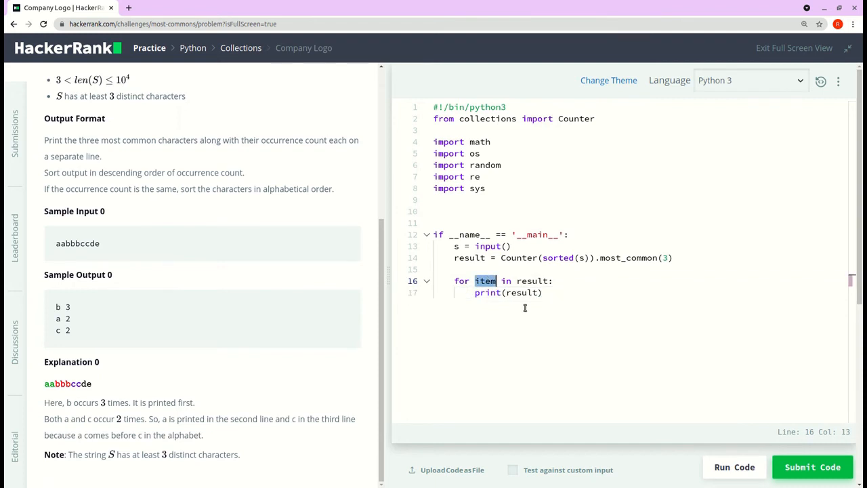
{"action": "type", "text": "item"}
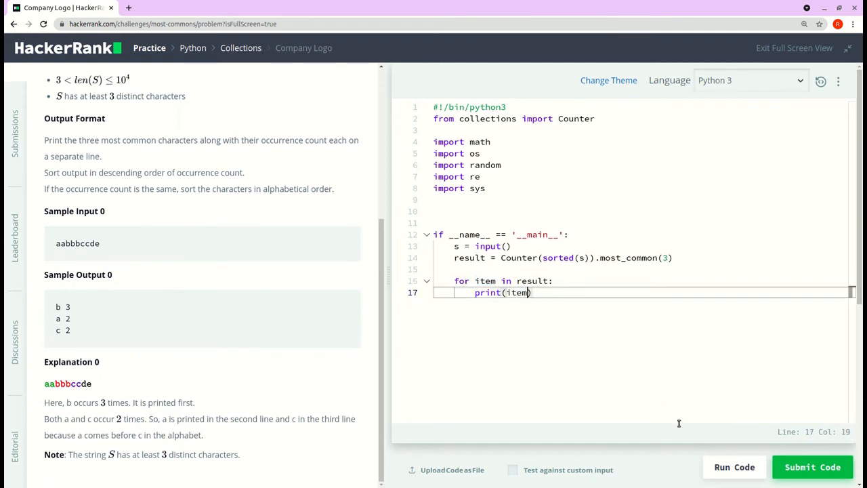
{"action": "left_click", "coordinate": [735, 466]}
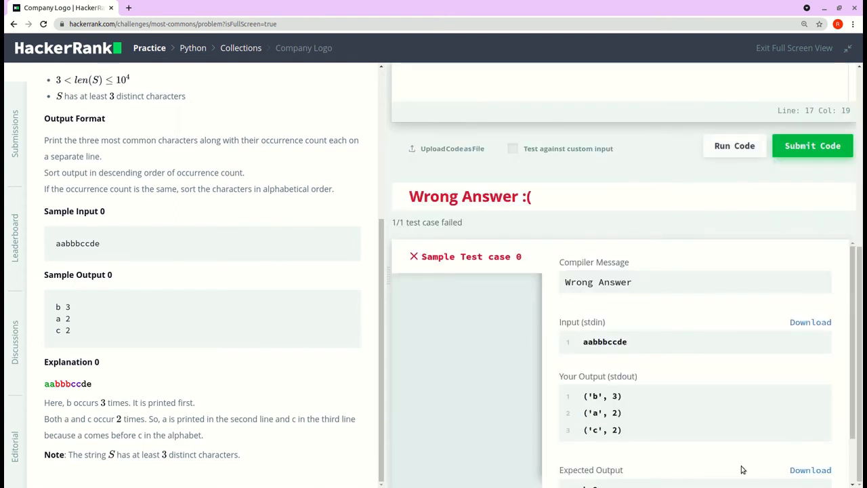
Step: Review the Wrong Answer panel showing tuple output like ('b', 3) versus the expected output
{"action": "double_click", "coordinate": [601, 347]}
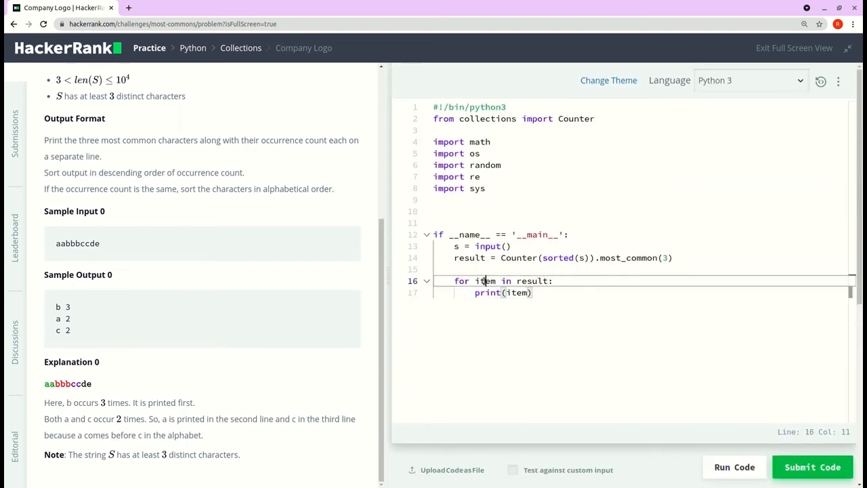
Step: Rewrite the loop as 'for key, value in result:' with print(key, value) and run, passing the sample test
{"action": "double_click", "coordinate": [486, 281]}
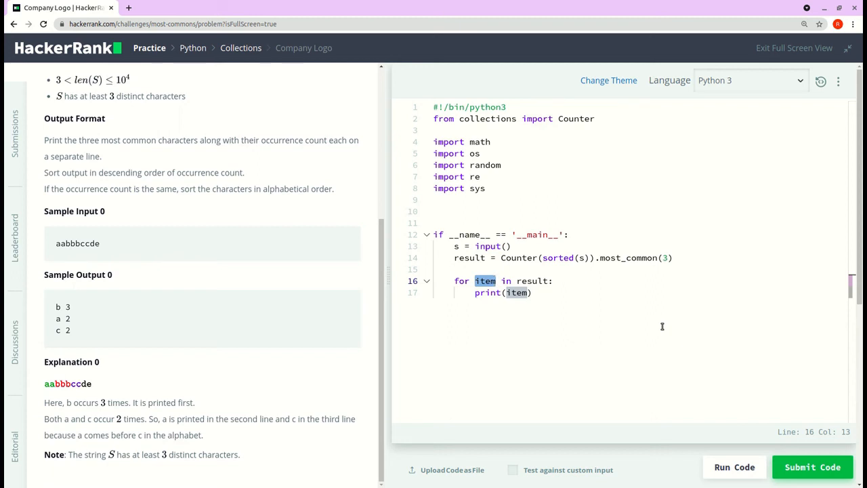
{"action": "type", "text": "val"}
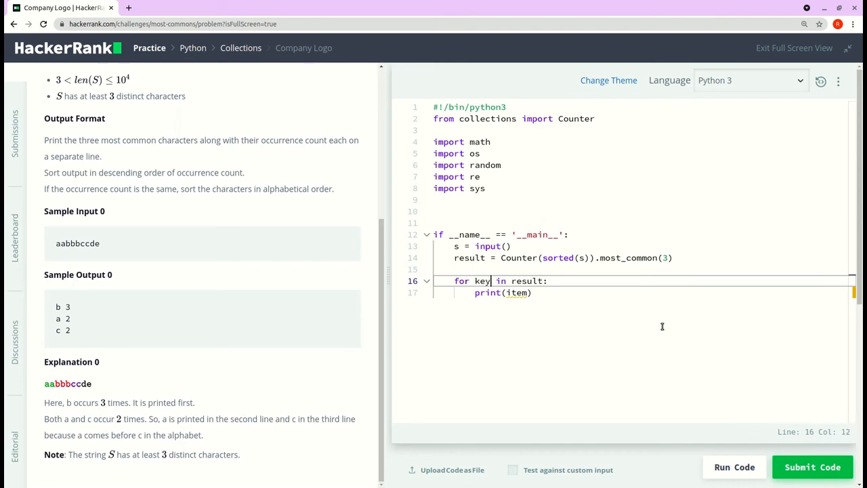
{"action": "type", "text": ", value"}
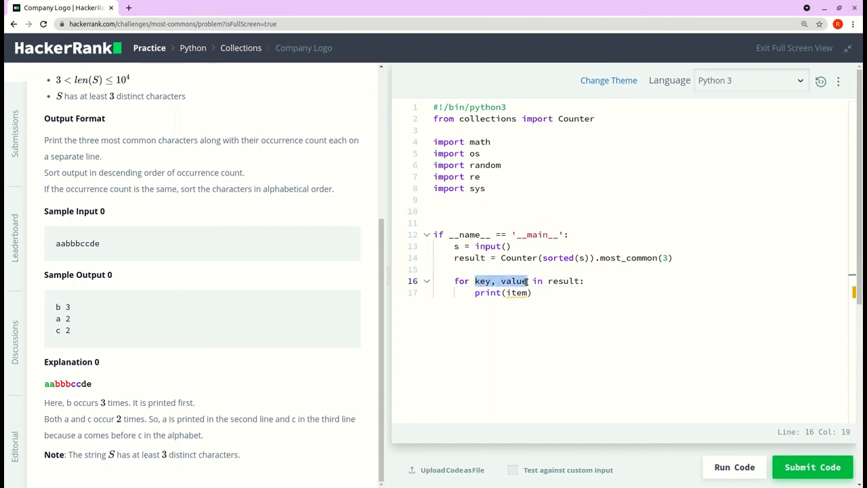
{"action": "type", "text": "key, value"}
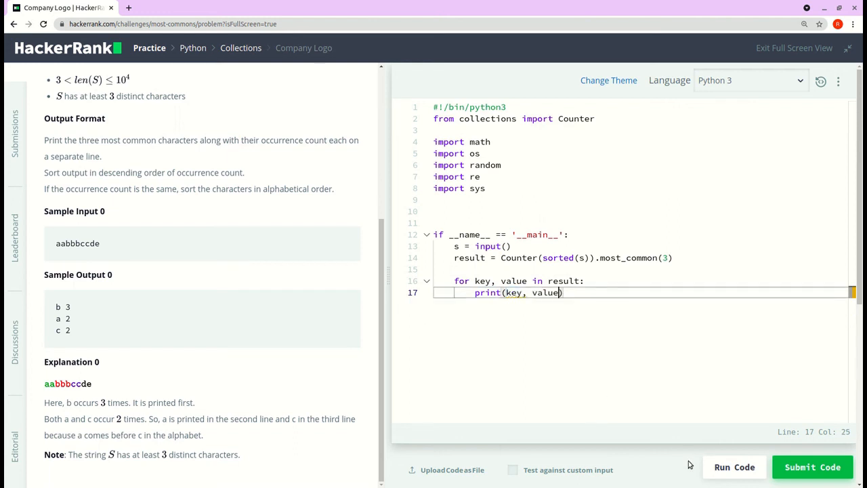
{"action": "left_click", "coordinate": [735, 466]}
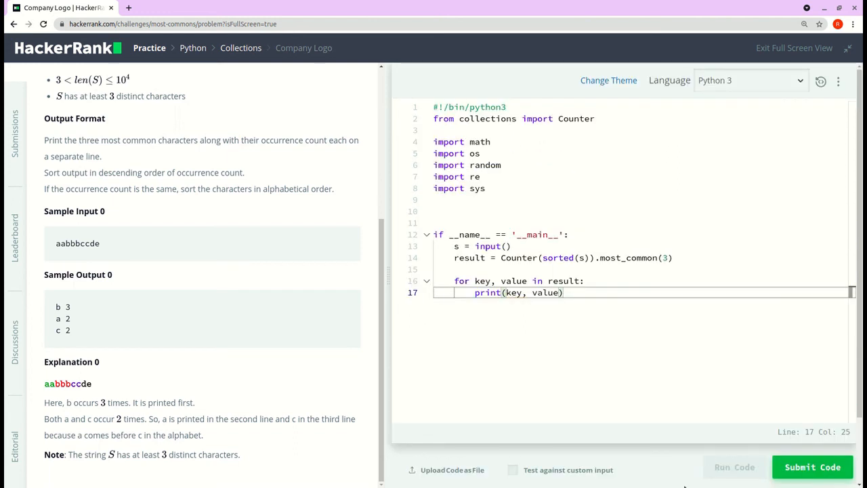
{"action": "left_click", "coordinate": [735, 466]}
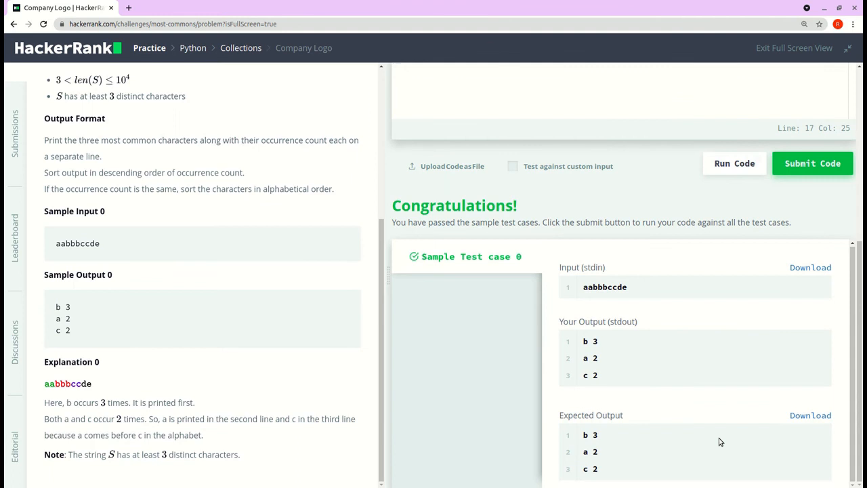
{"action": "mouse_move", "coordinate": [816, 228]}
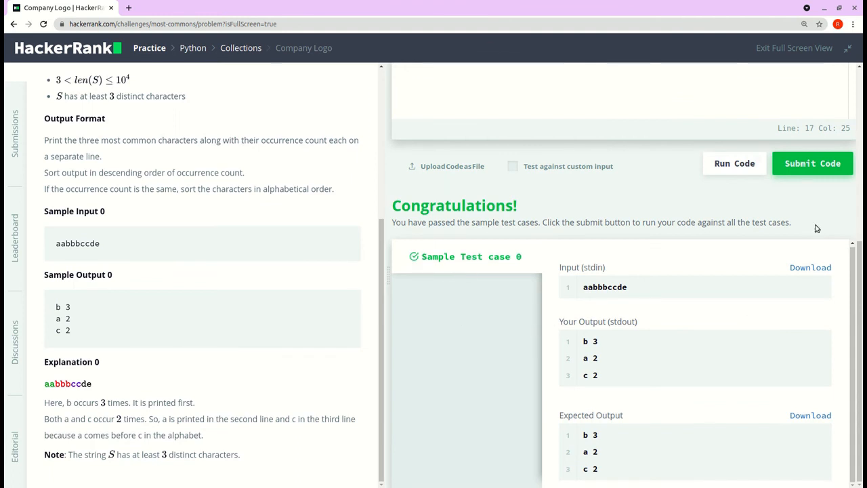
Step: Submit the solution and watch test cases 0, 1, 2, 4 and 5 pass while case 3 runs
{"action": "left_click", "coordinate": [813, 162]}
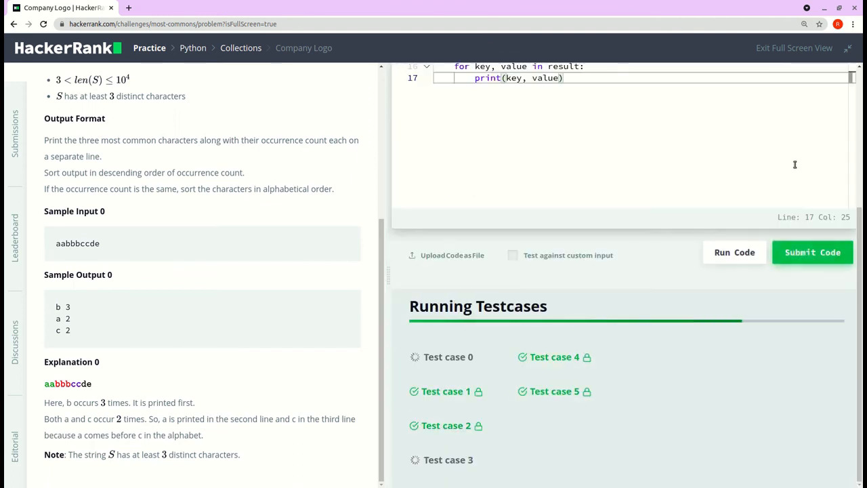
{"action": "left_click", "coordinate": [813, 252]}
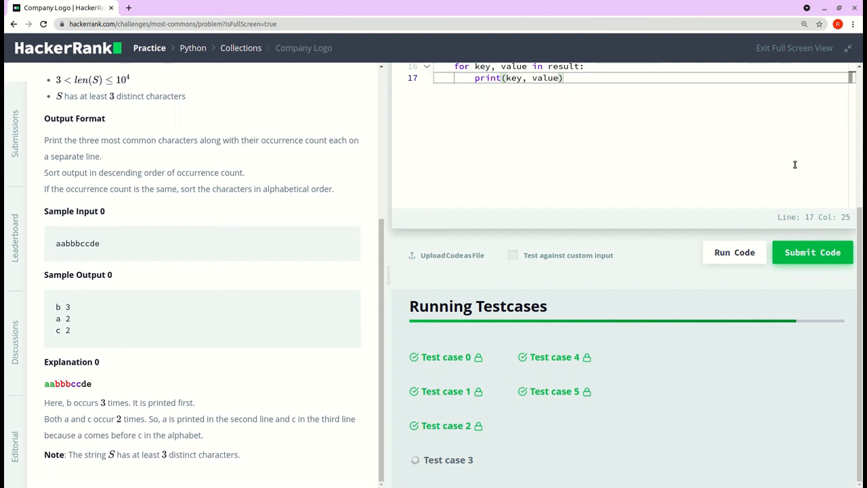
{"action": "mouse_move", "coordinate": [515, 242]}
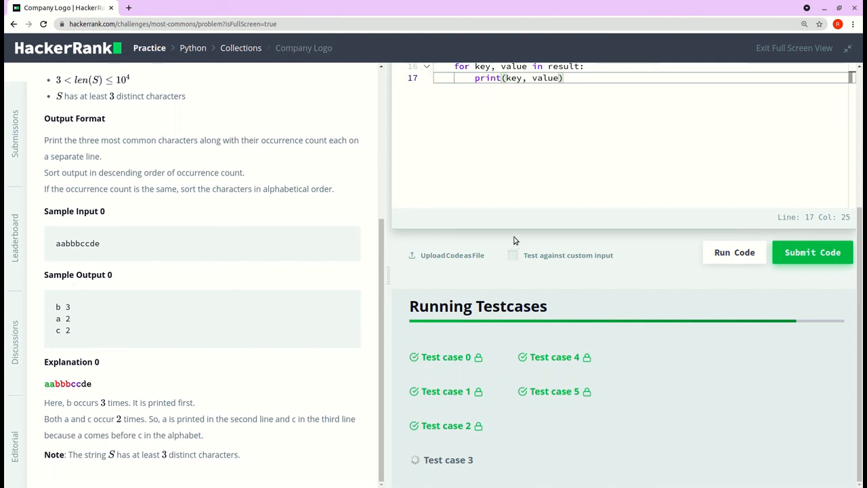